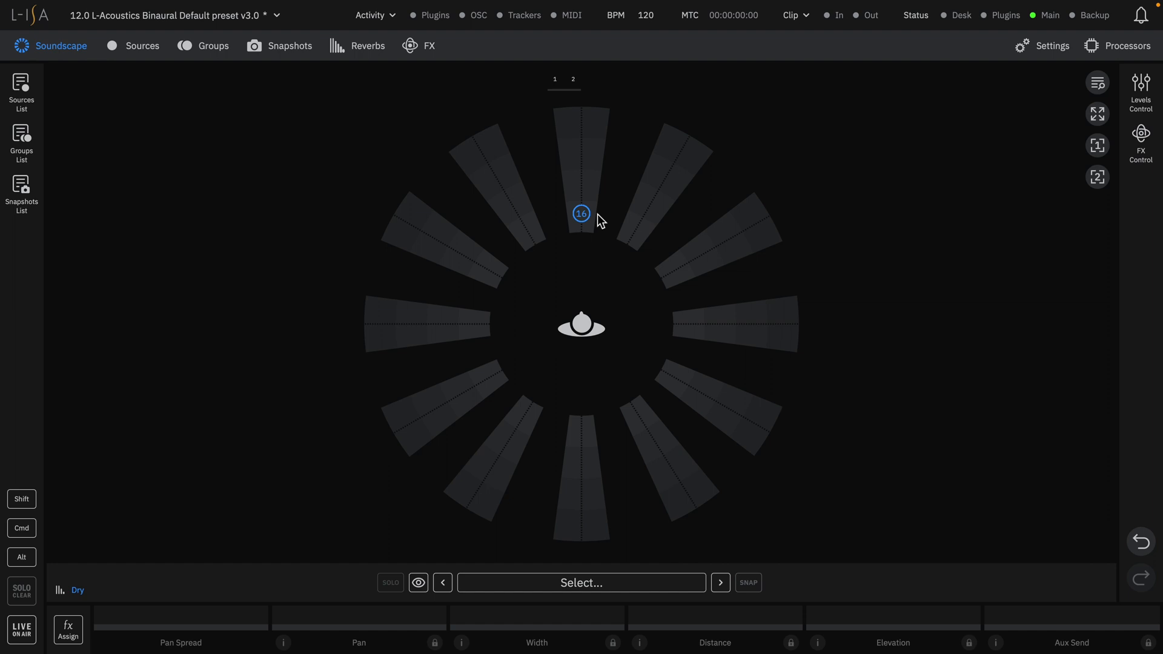
mouse_move(597, 220)
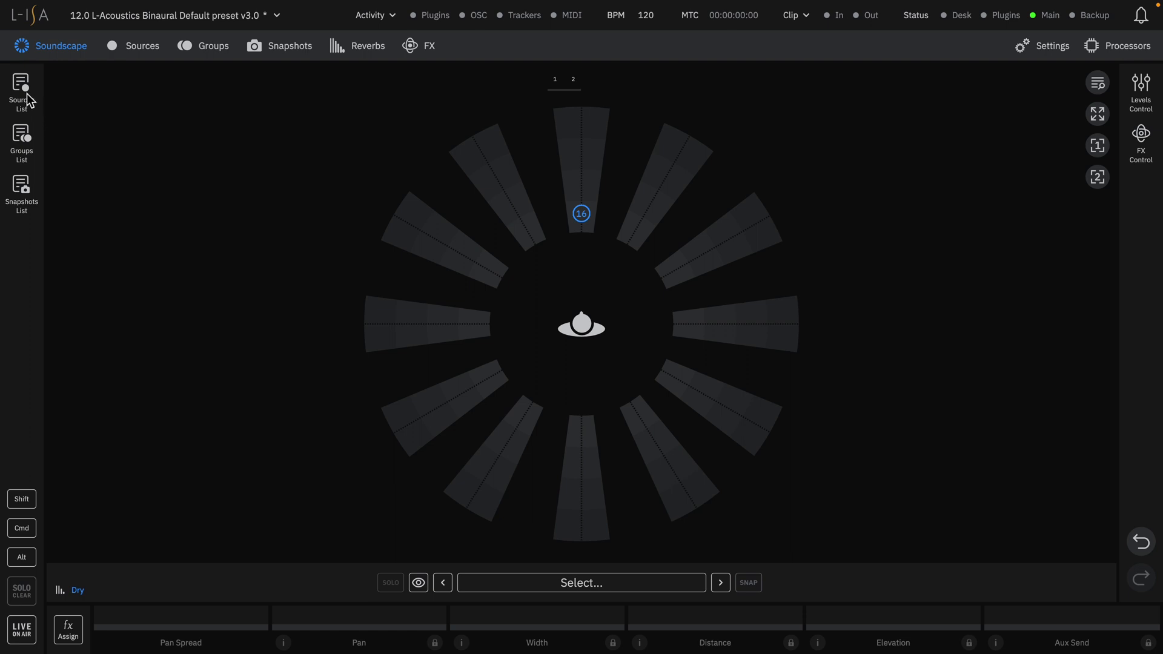
Expand and collapse the Sources and Snapshots lists in the left sidebar.
left_click(20, 91)
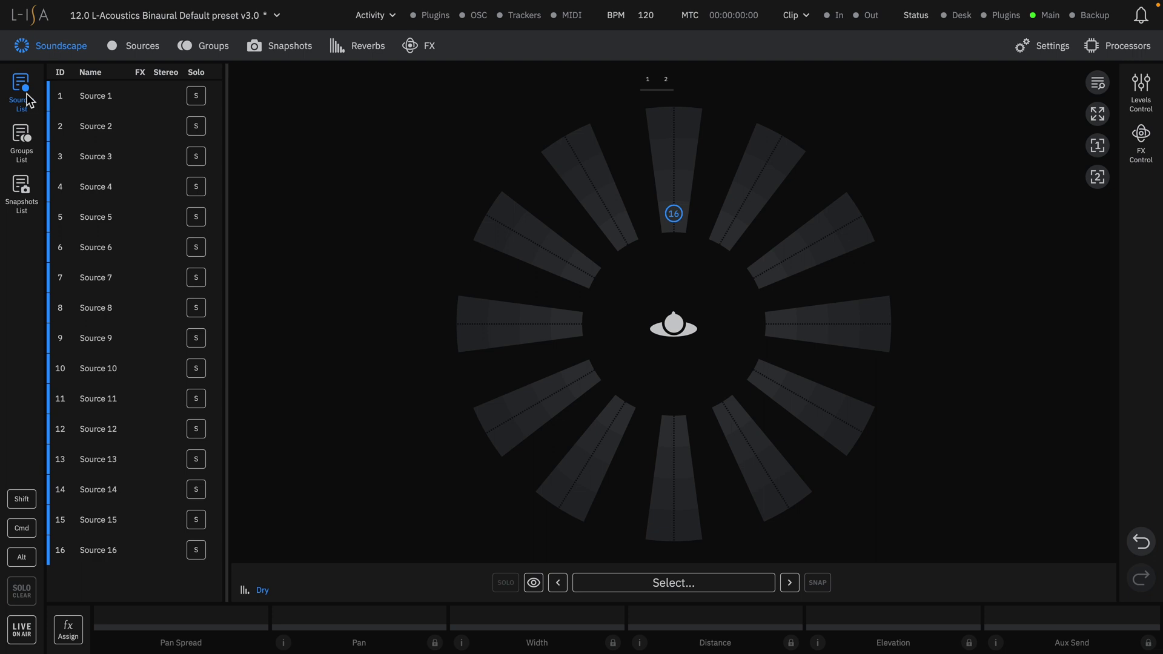
left_click(22, 140)
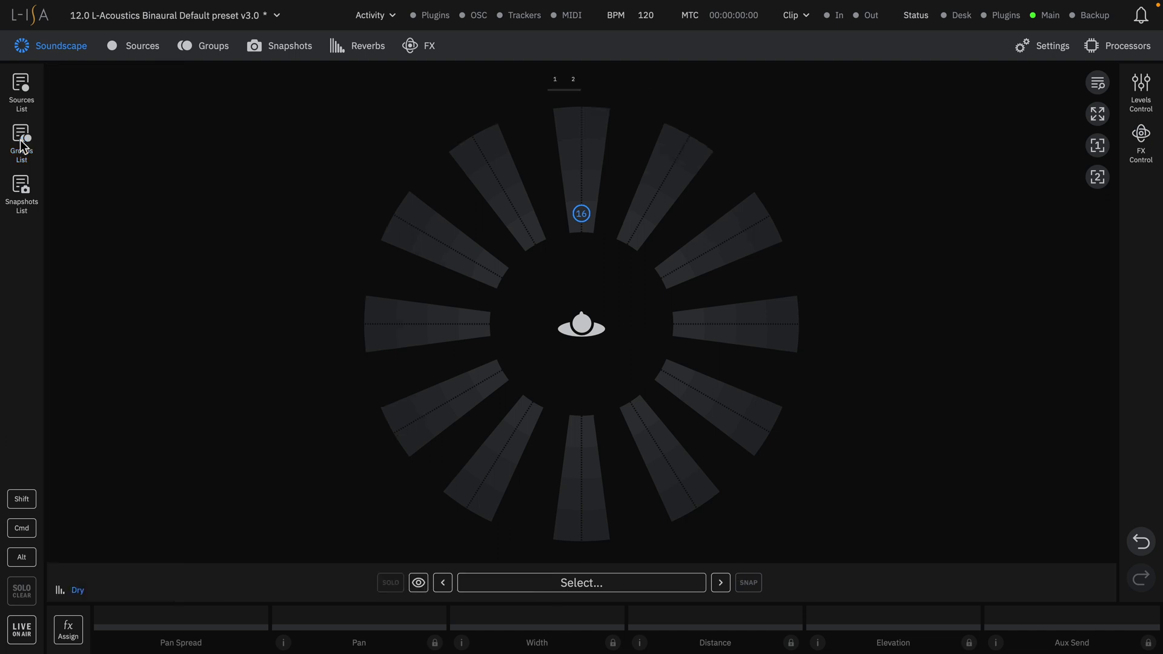
left_click(20, 189)
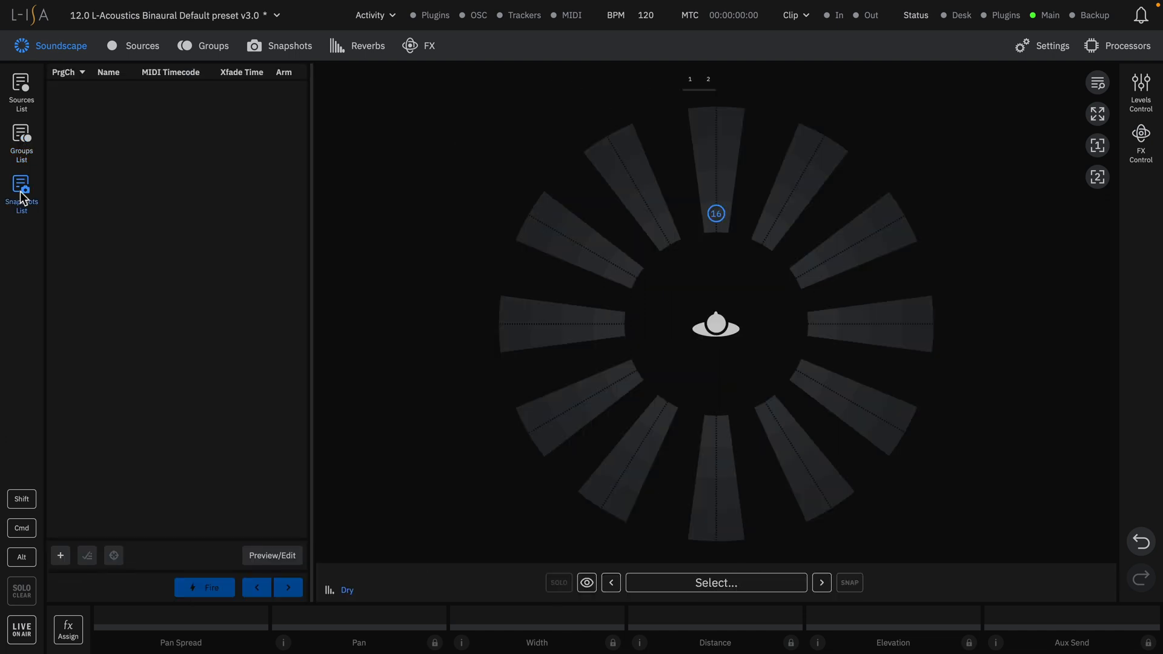
left_click(20, 88)
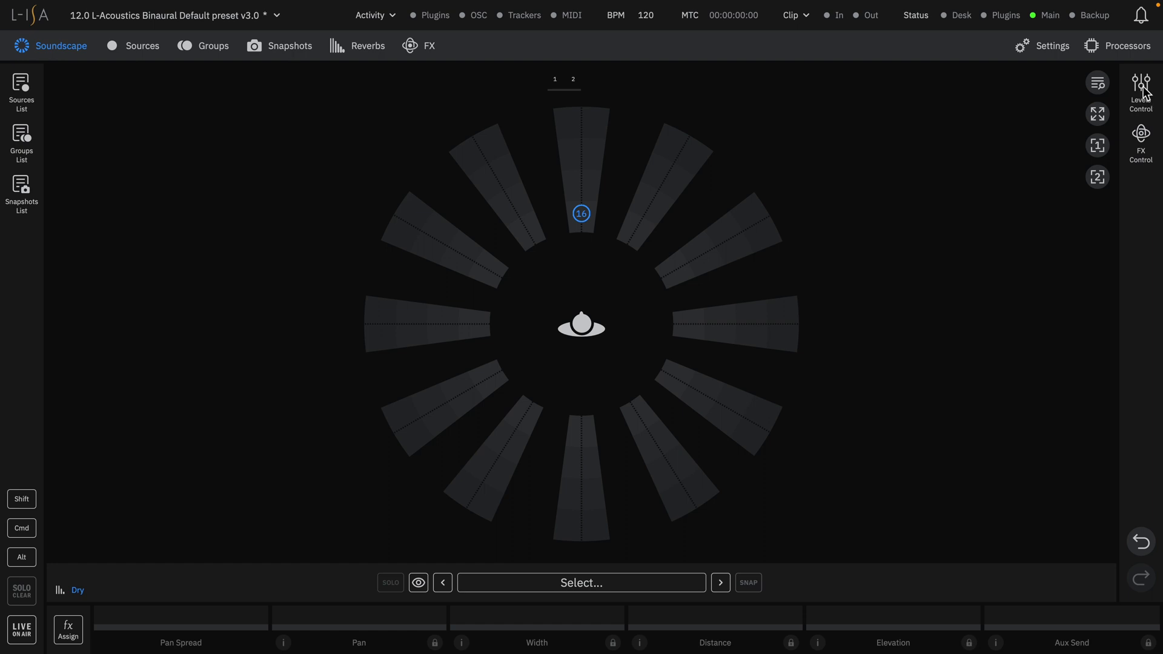
Show Levels Control, browse Monitoring and User faders, then return to Master 0.0 / Reverb -10.0 dBFS.
left_click(1141, 84)
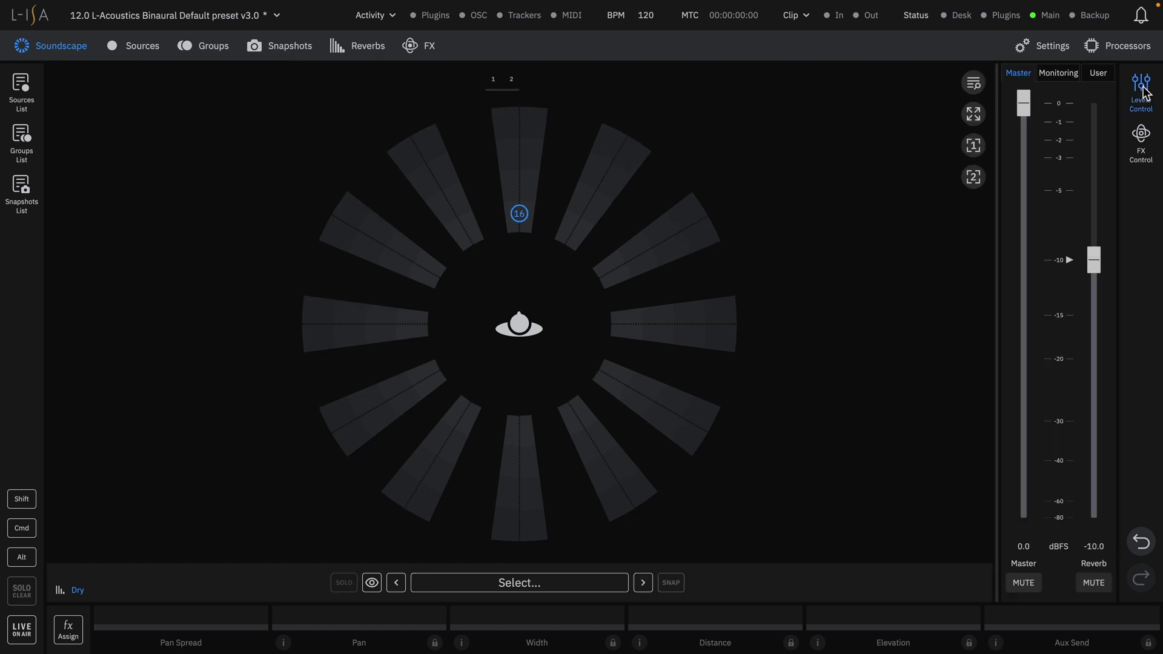
mouse_move(1108, 192)
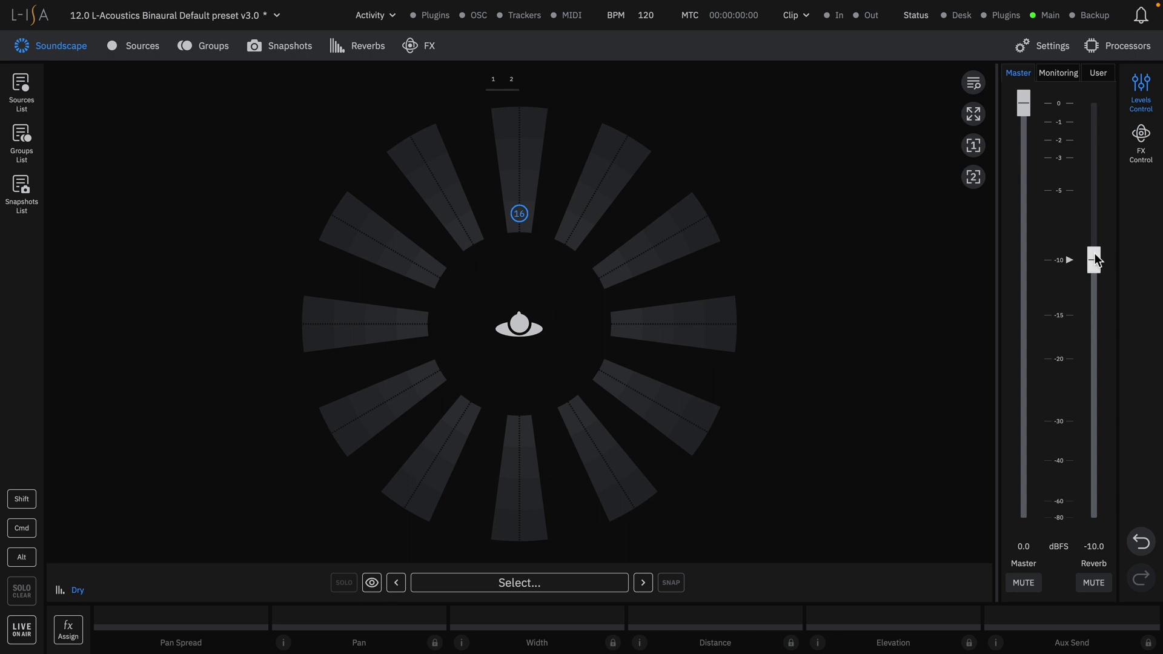
left_click(1059, 72)
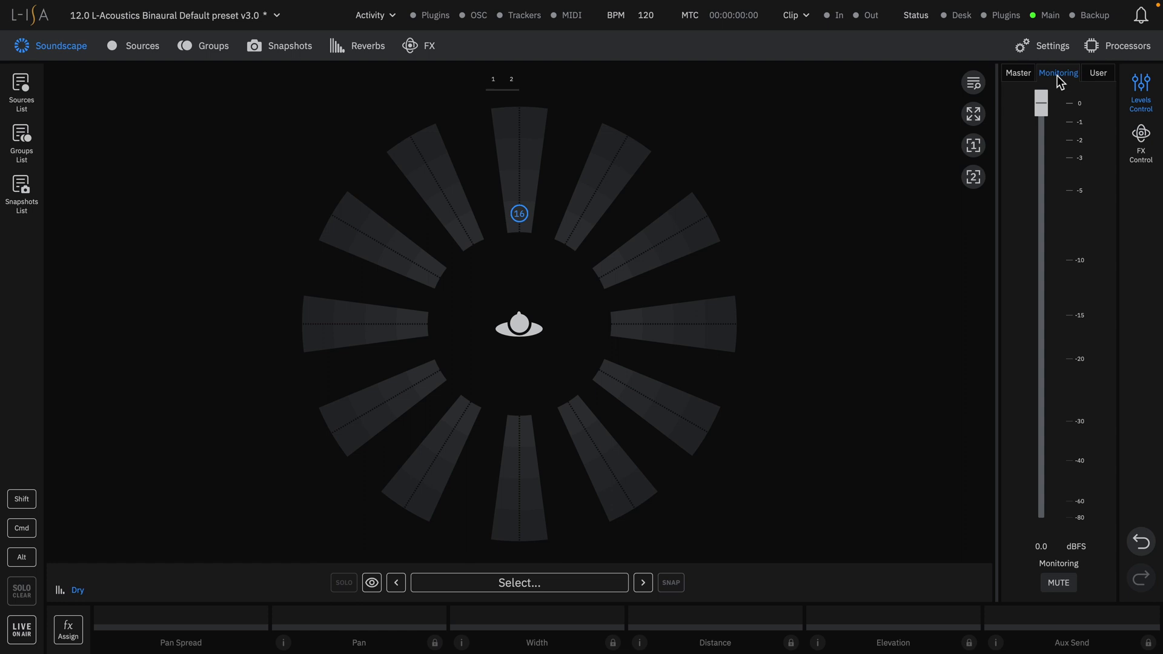
left_click(1099, 73)
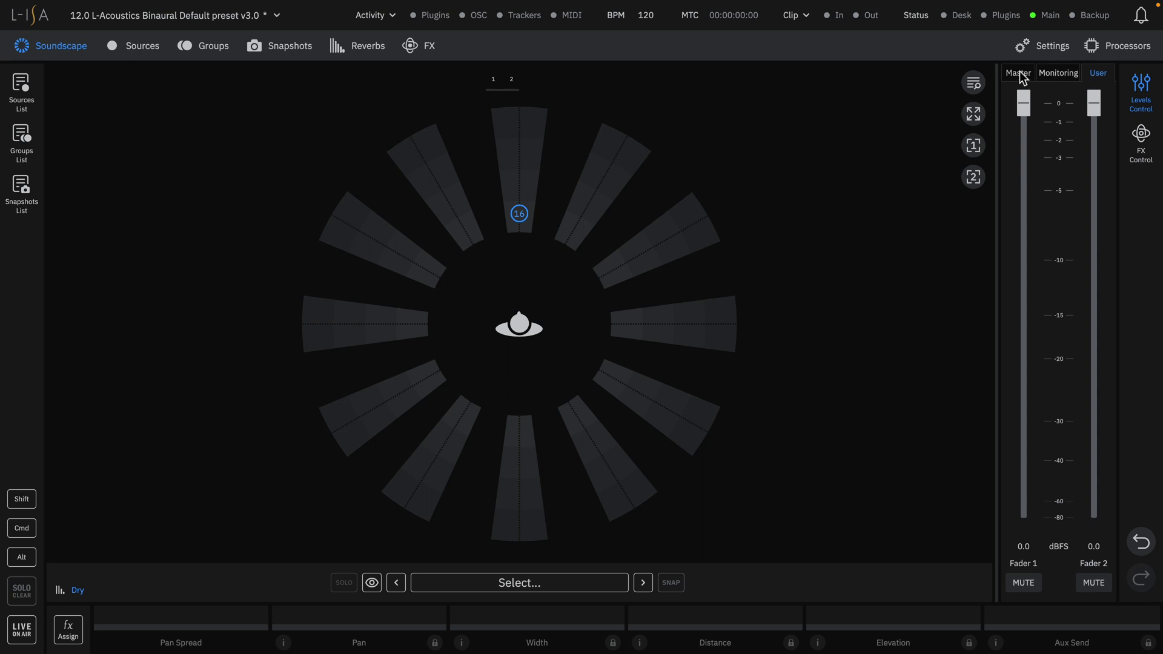
left_click_drag(1092, 102, 1093, 259)
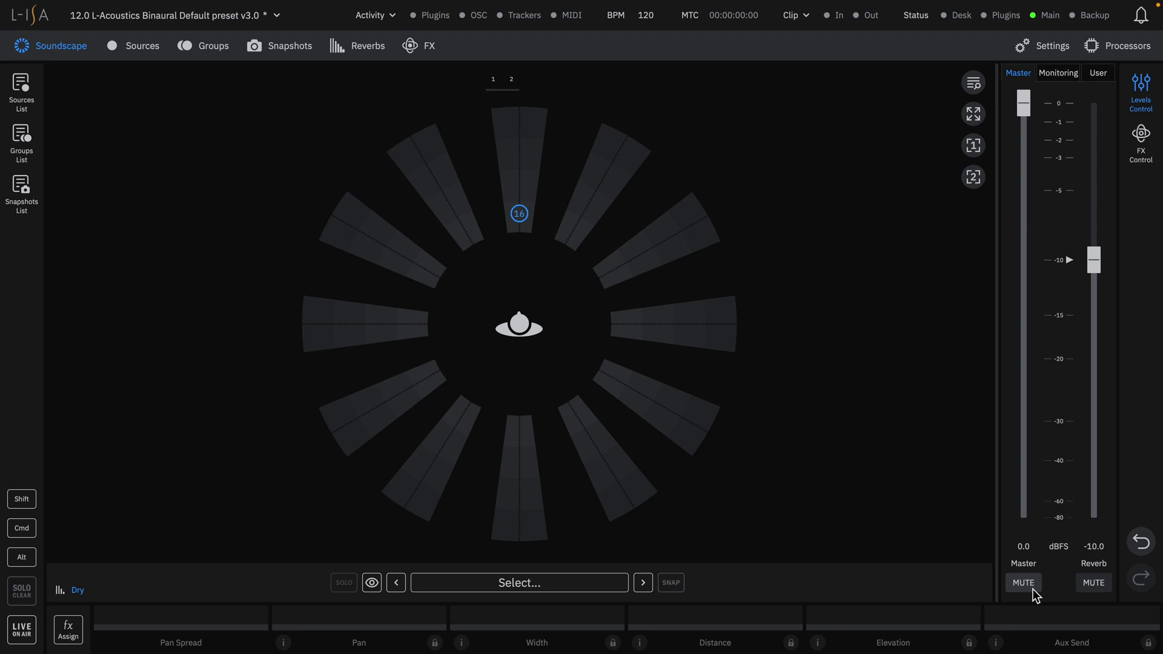
mouse_move(1127, 173)
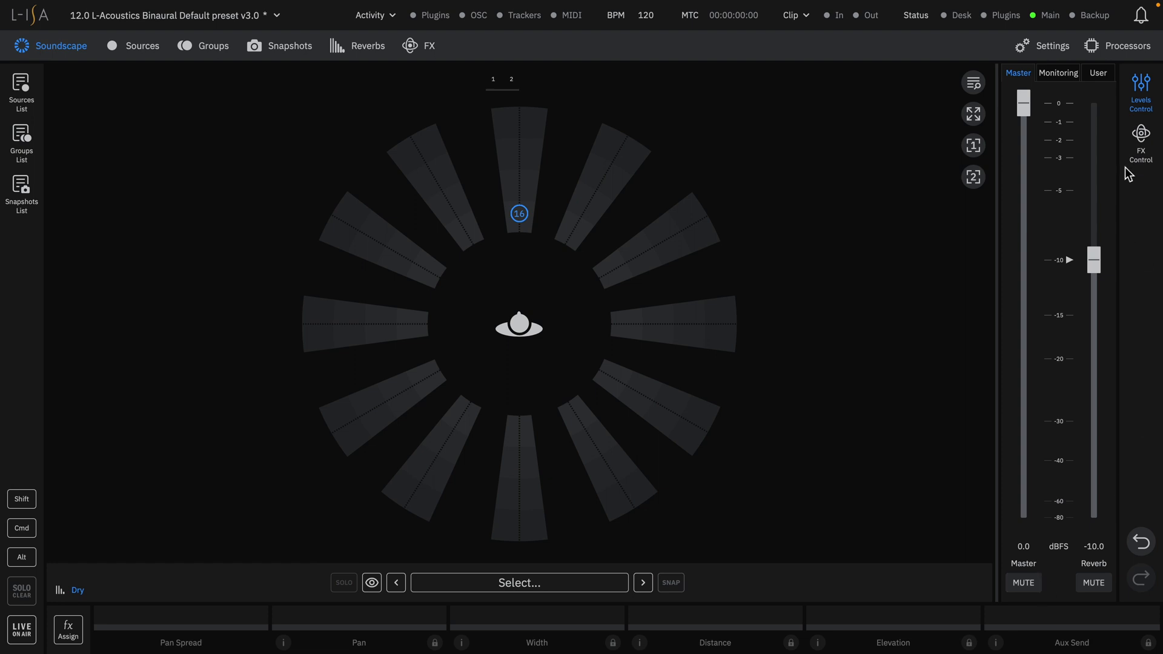
left_click(1141, 137)
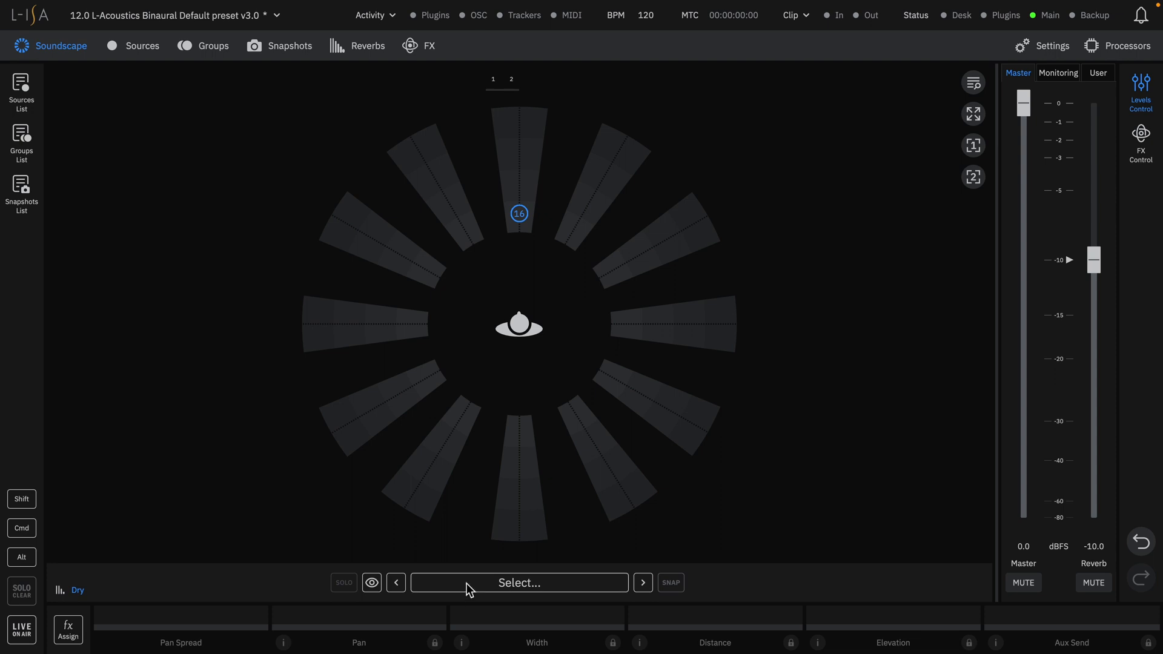
Select Source 9 from the Select... list to show its Pan, Width, Distance and Elevation.
left_click(519, 583)
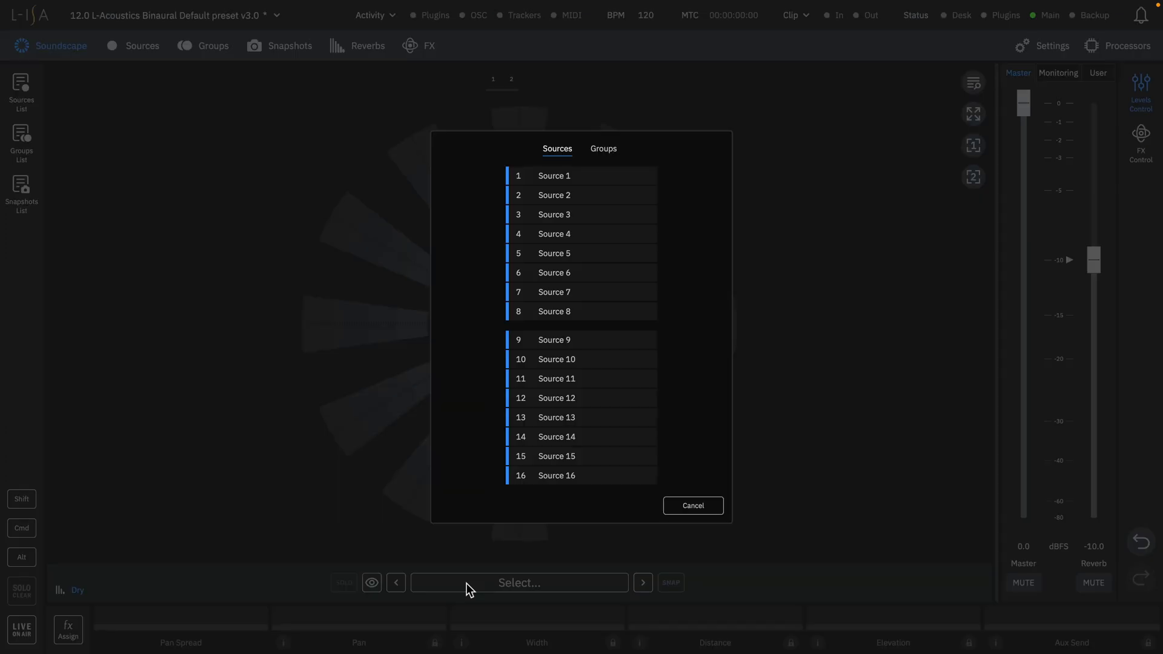
mouse_move(558, 370)
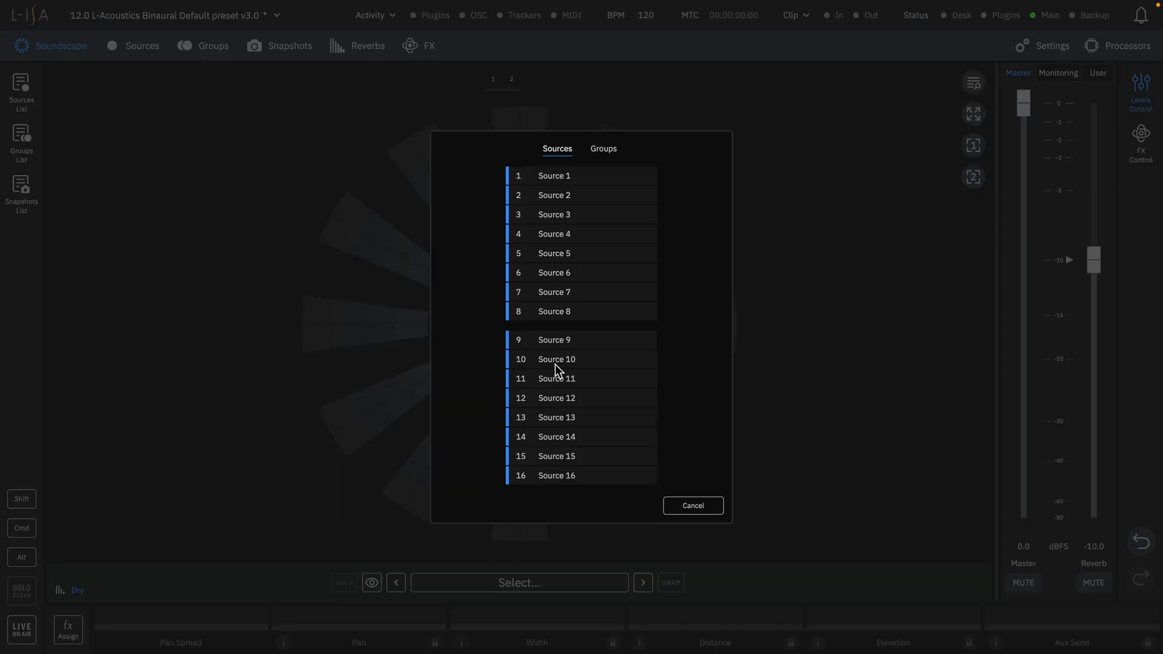
left_click(553, 339)
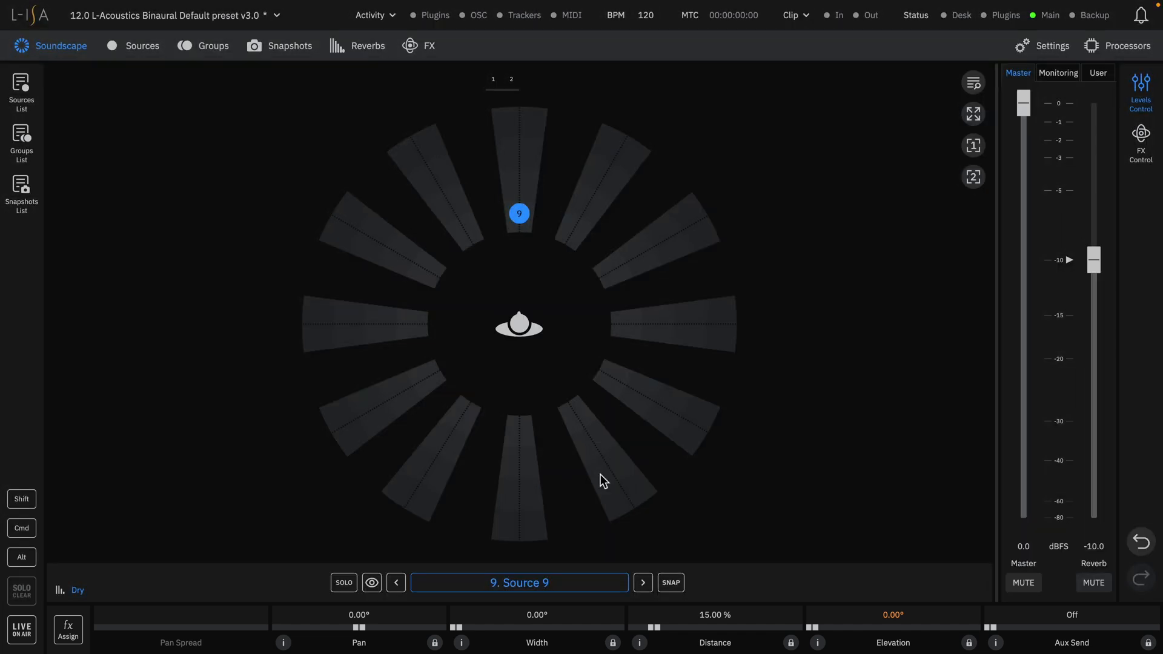
mouse_move(21, 498)
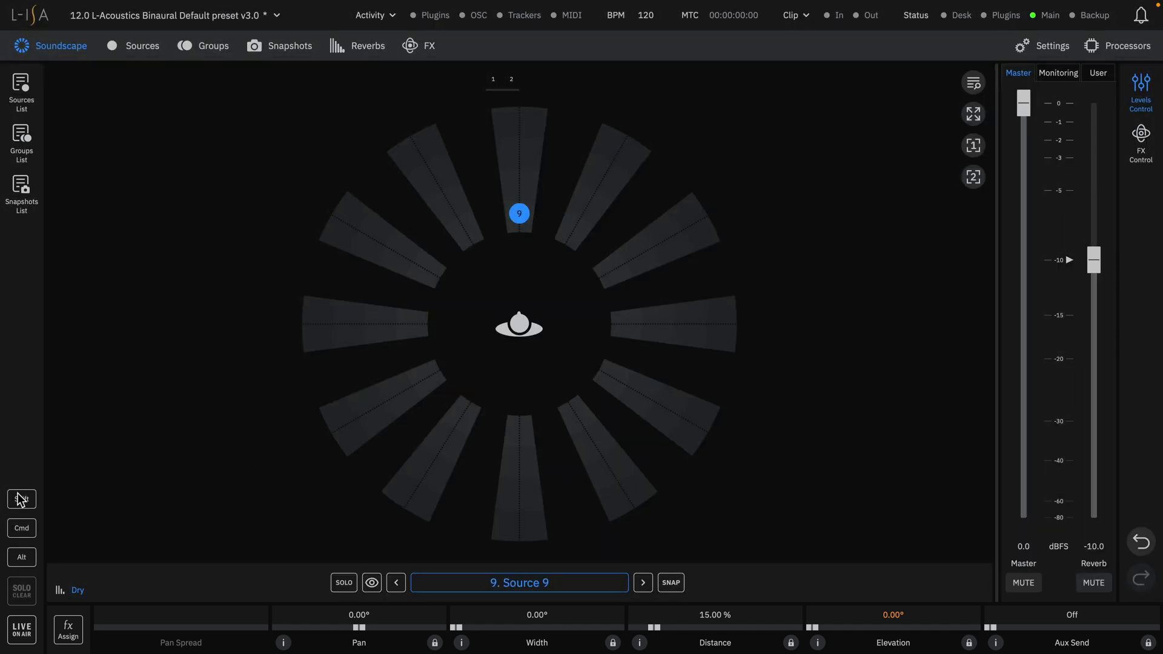